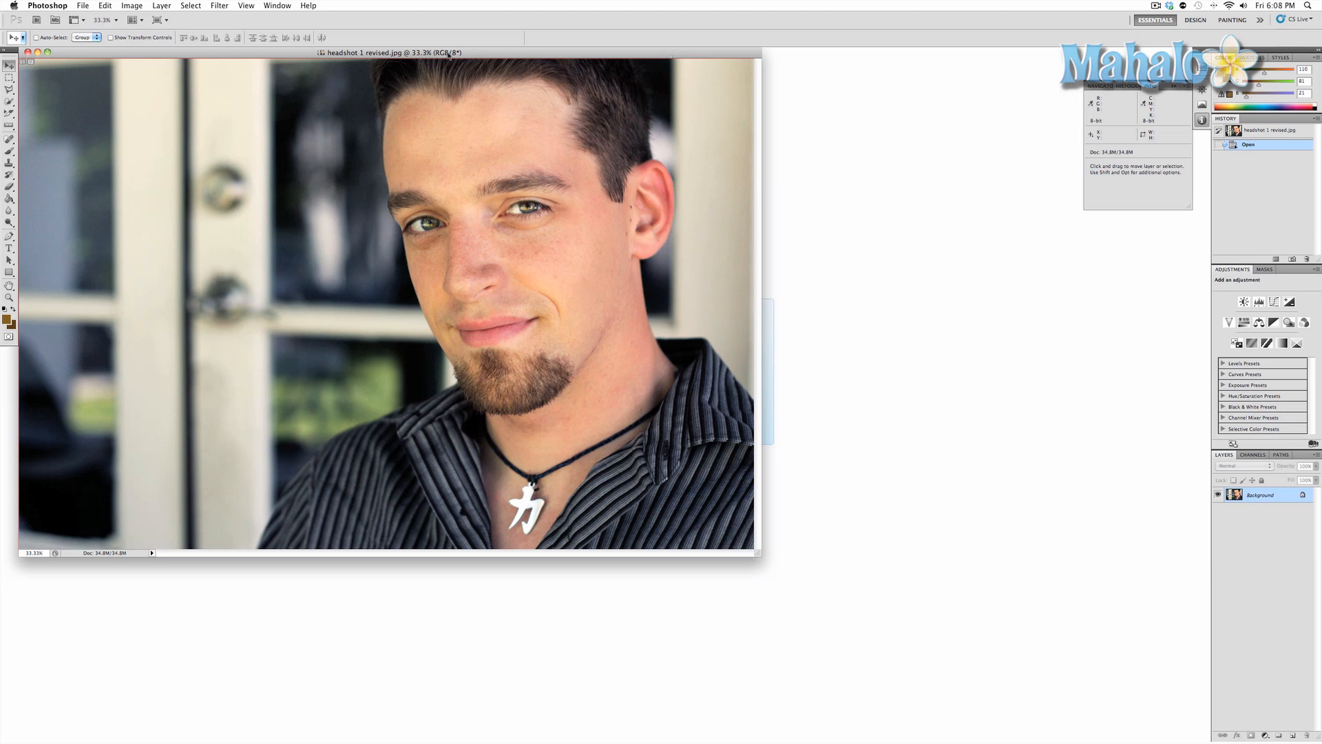
mouse_move(449, 55)
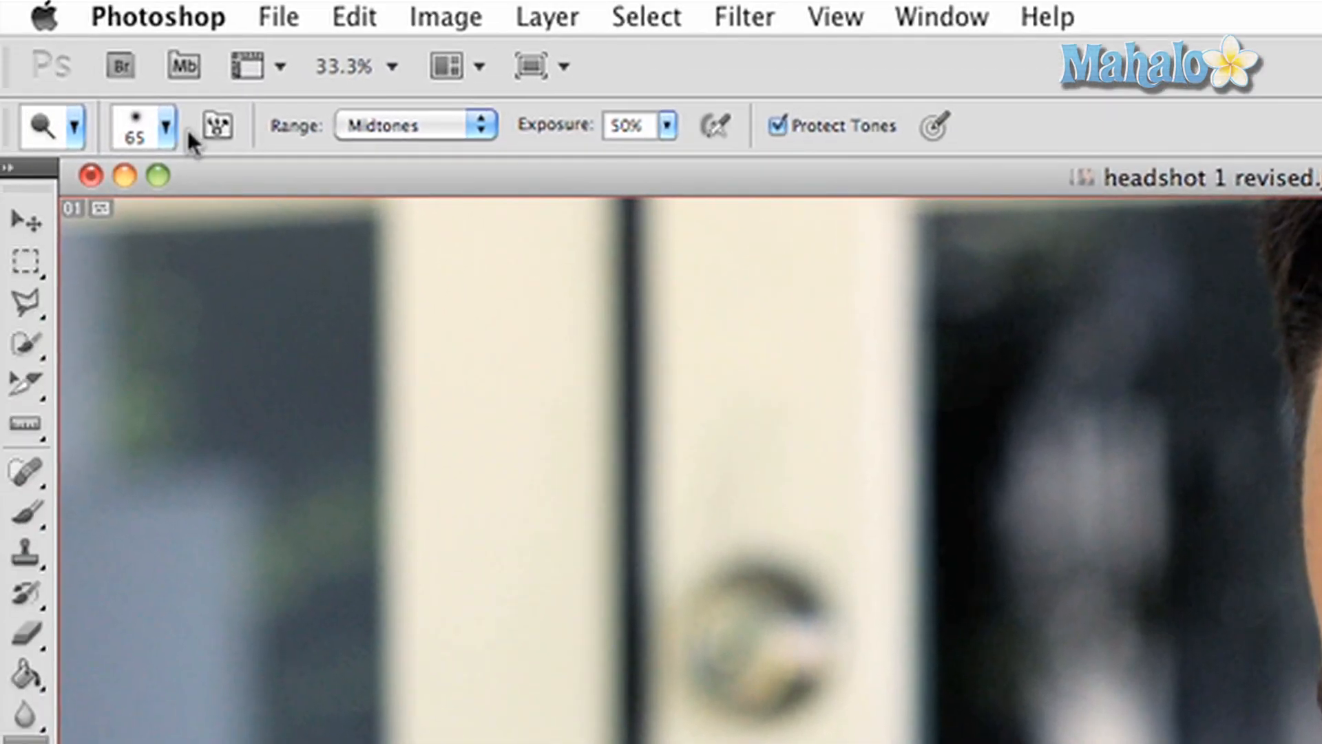
Keep the Dodge tool's tonal range on Midtones, with exposure at 53% and Protect Tones on.
left_click(413, 126)
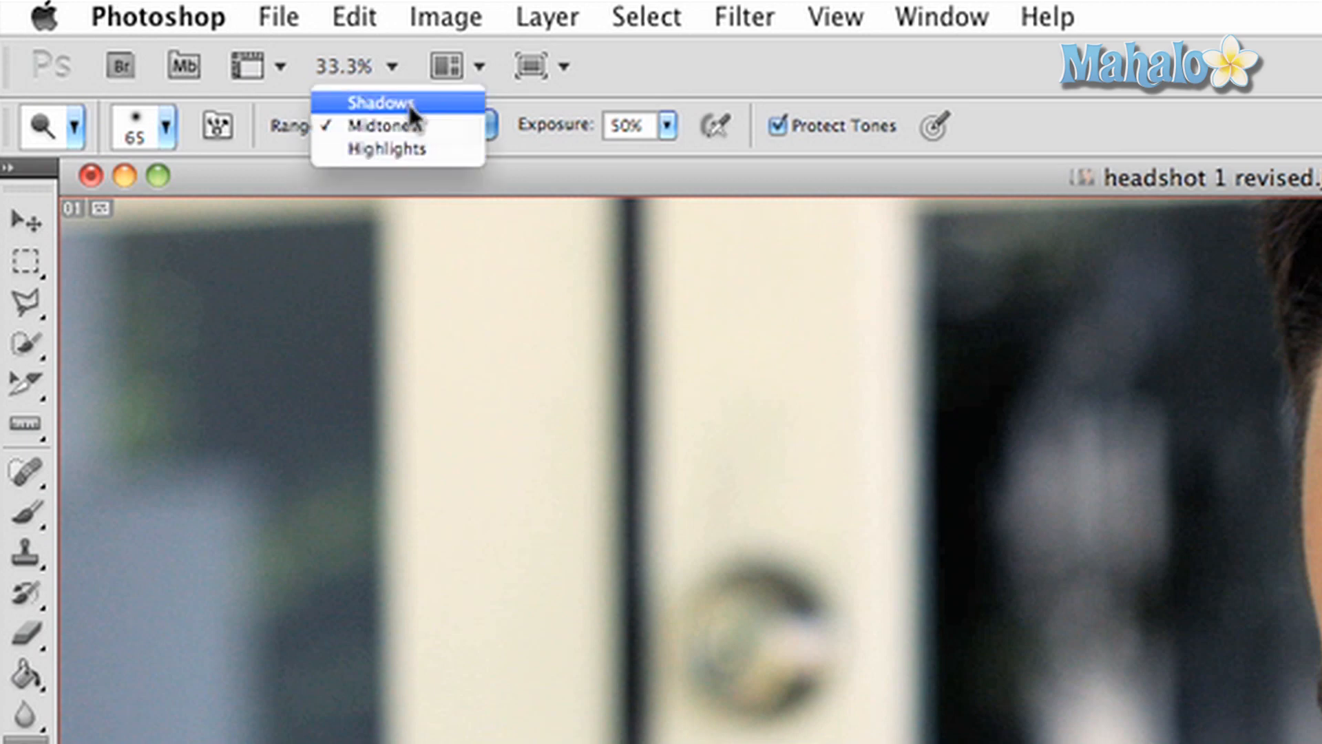
left_click(390, 125)
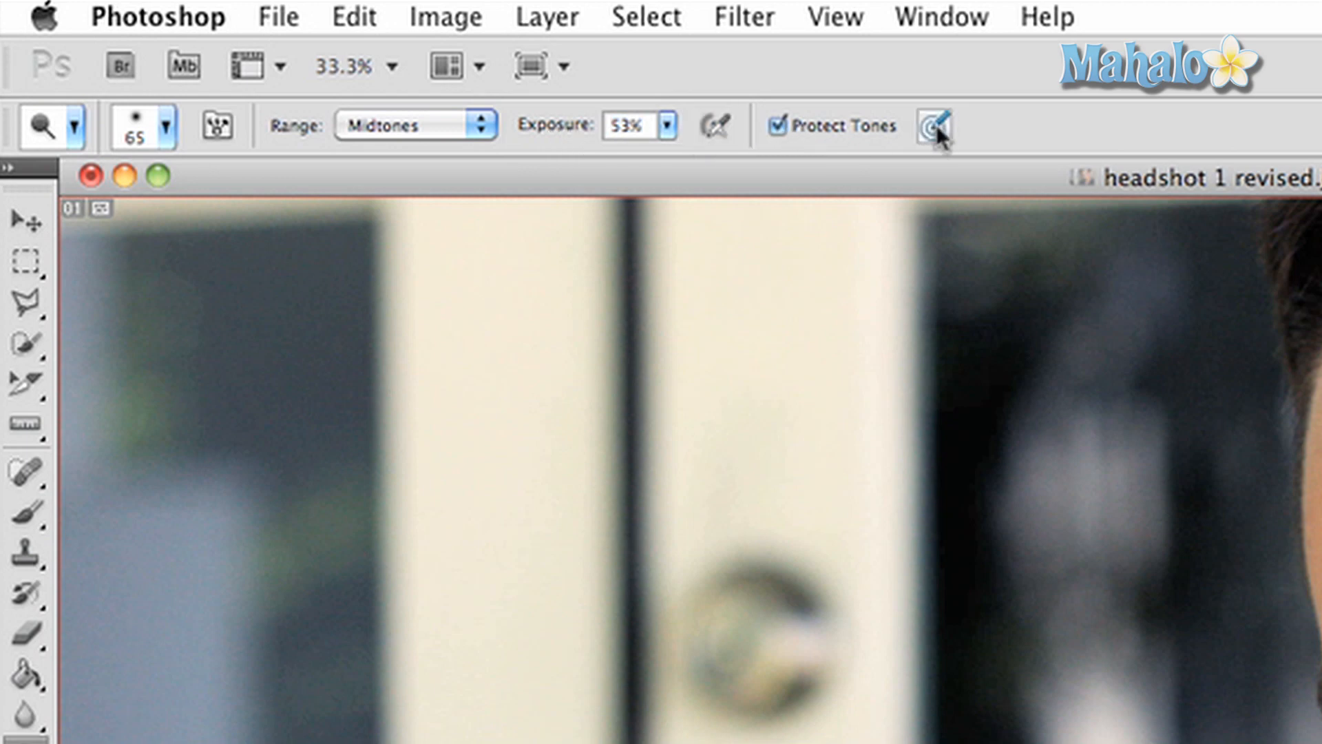
mouse_move(986, 254)
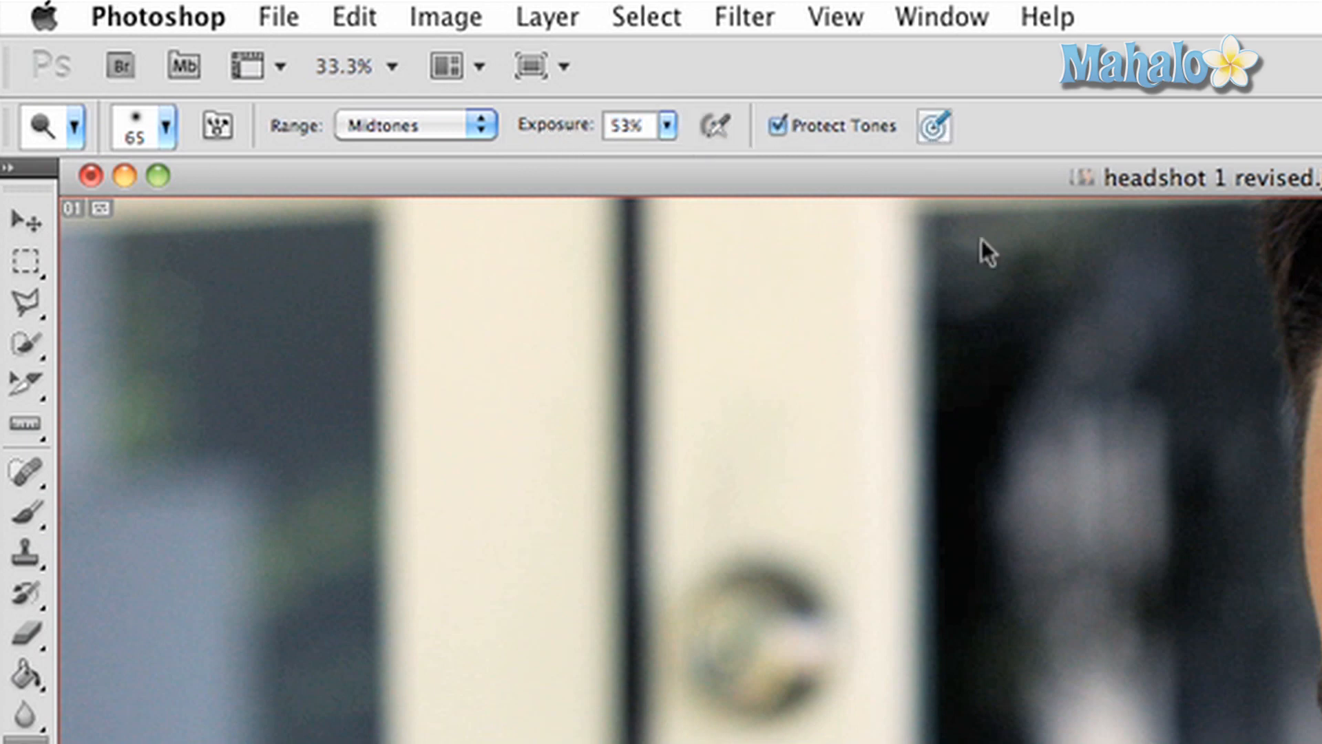